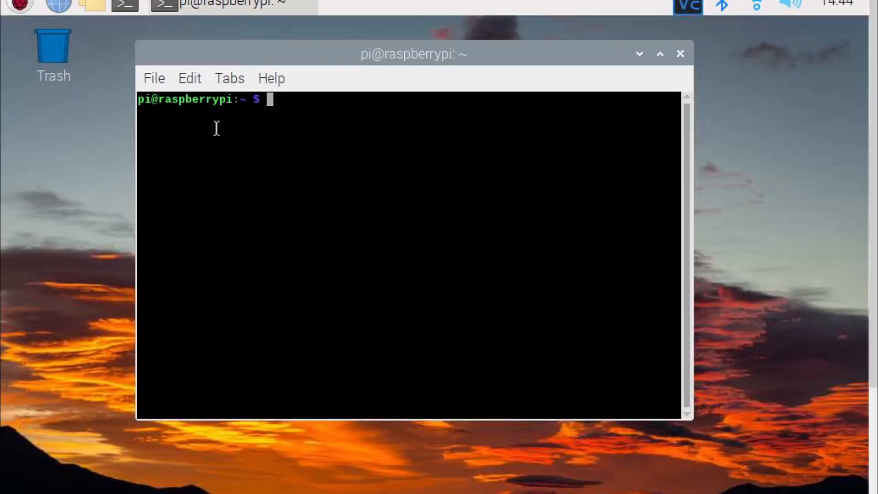
Step: Refresh the package lists with sudo apt-get update
text(sudo apt-)
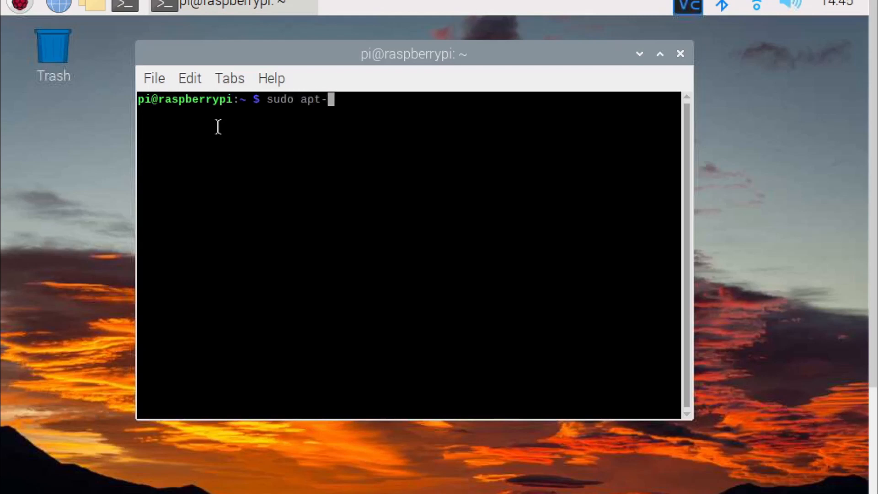
text(get upd)
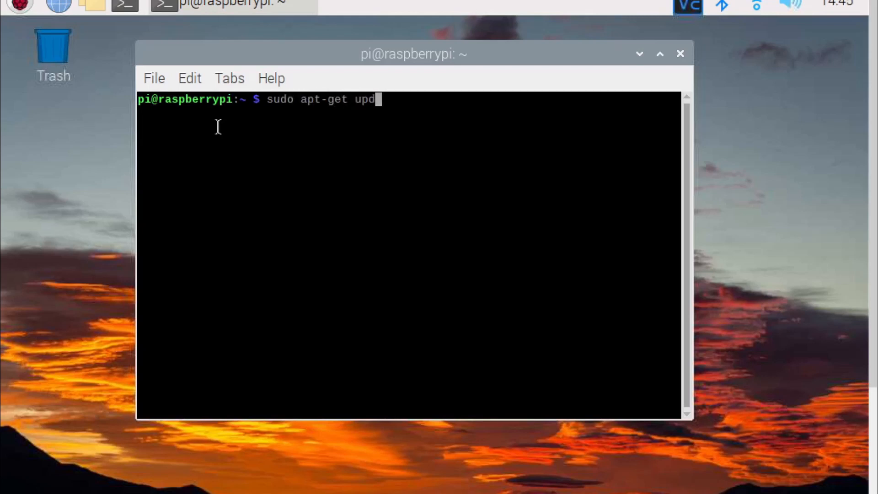
text(ate)
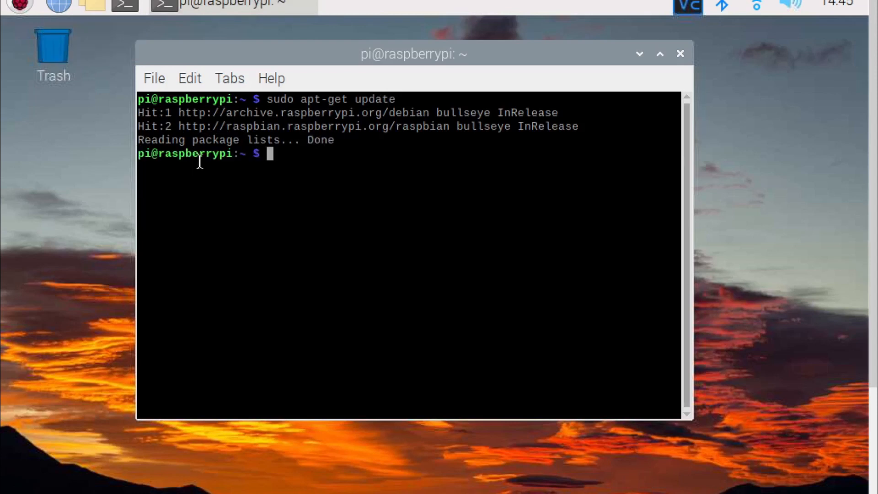
Step: Run sudo apt-get upgrade, which finishes with nothing to upgrade
text(sudo apt)
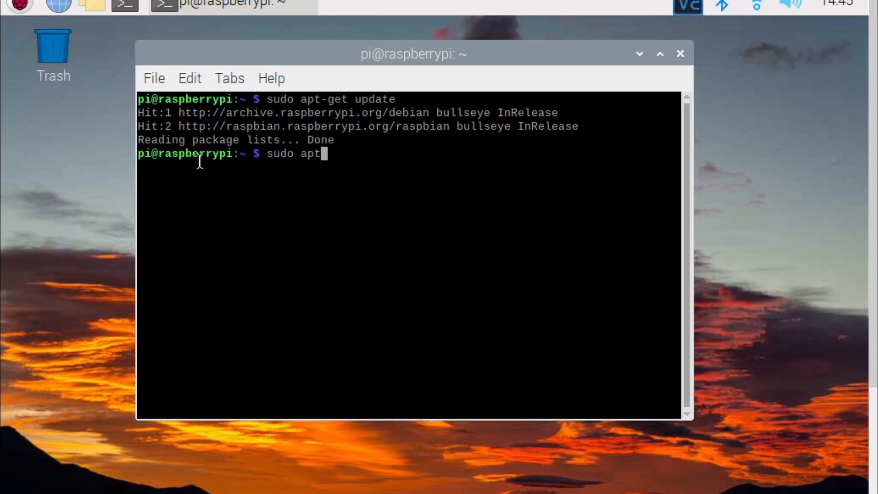
text(-get u)
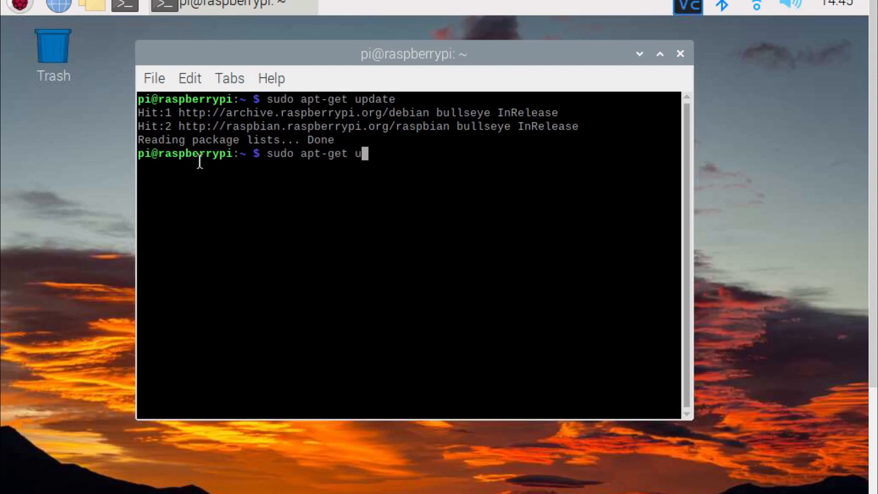
text(pgrade)
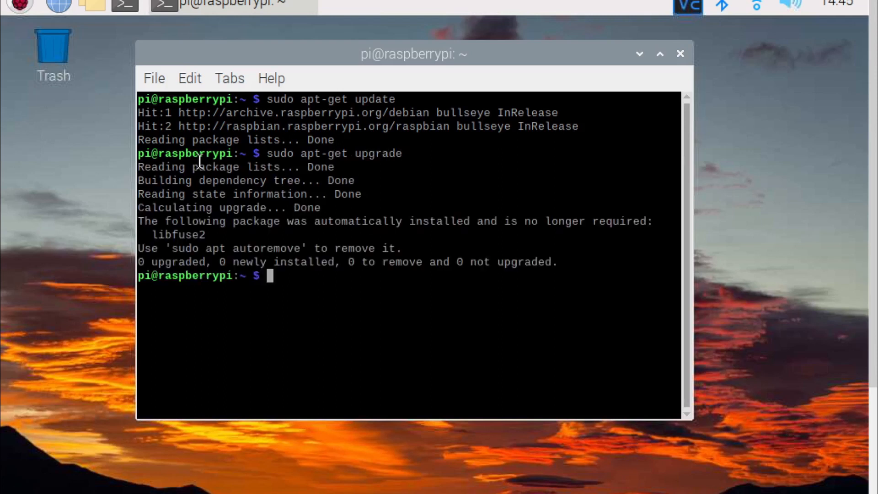
Step: Attempt sudo apt -y install of gpsd, gpsd-clients, python-gps, chrony and python-gi-cairo, which fails
text(sud)
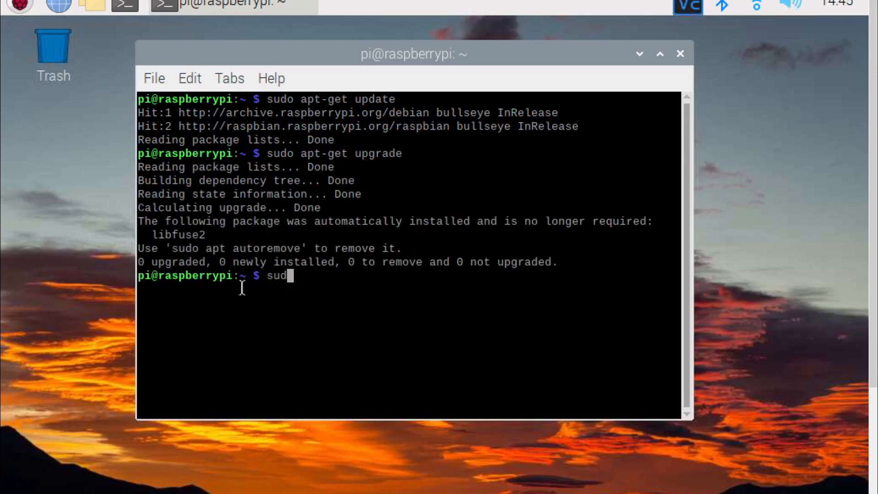
text(o apt -)
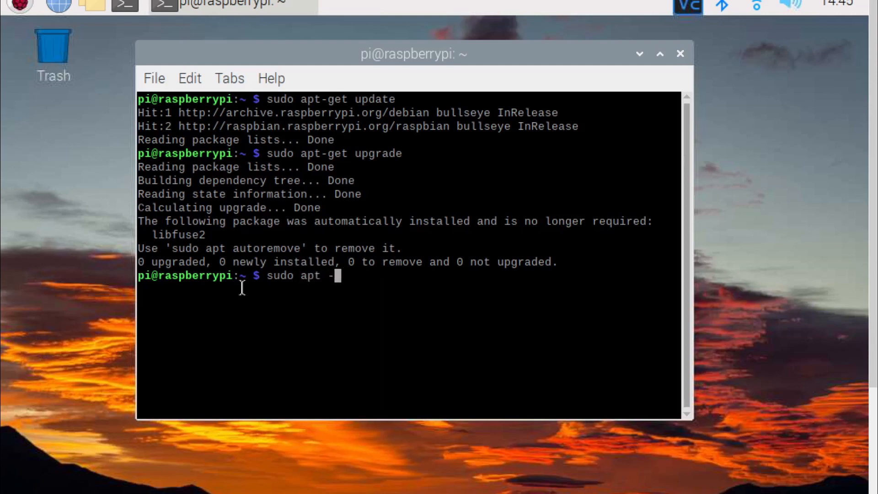
text(y install g)
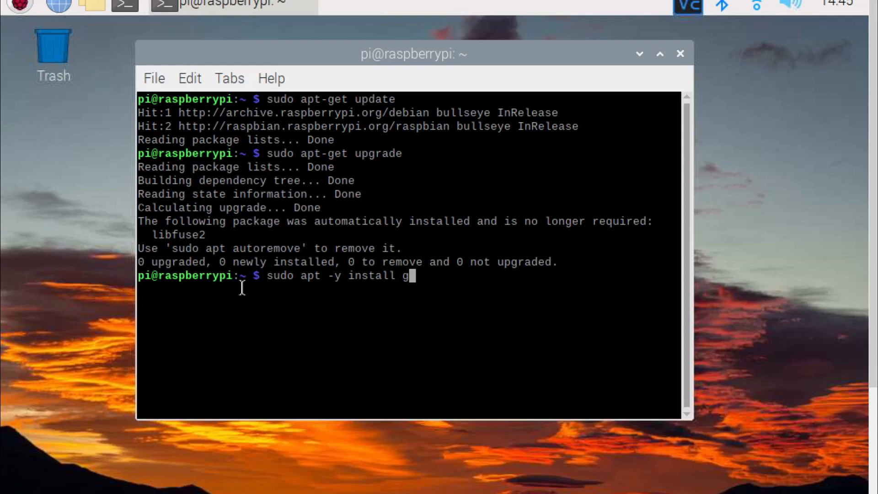
text(psd gp)
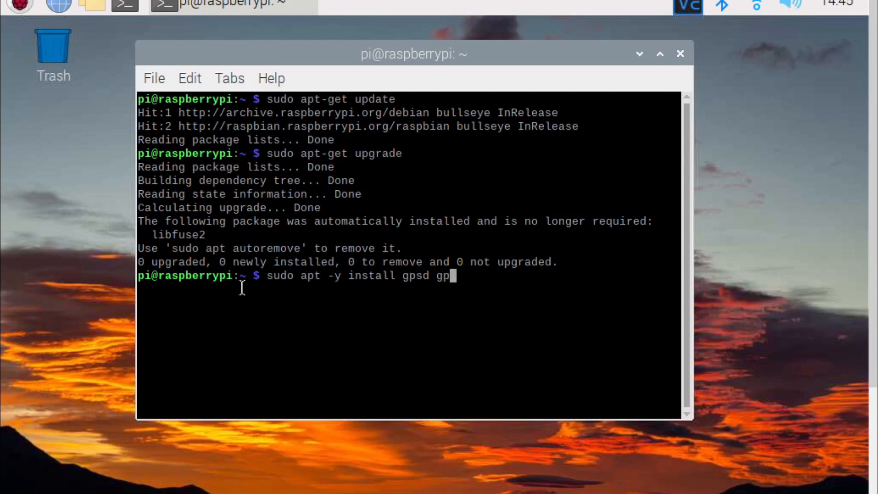
text(sd-clien)
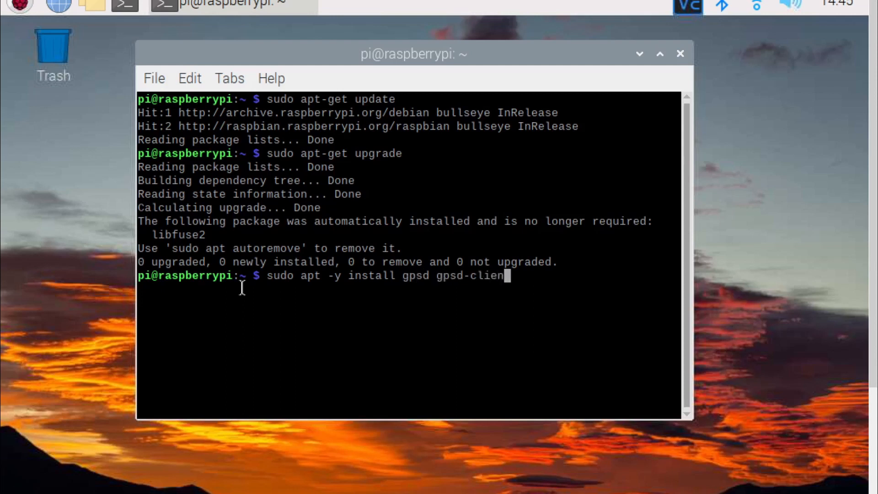
text(ts python-gps c)
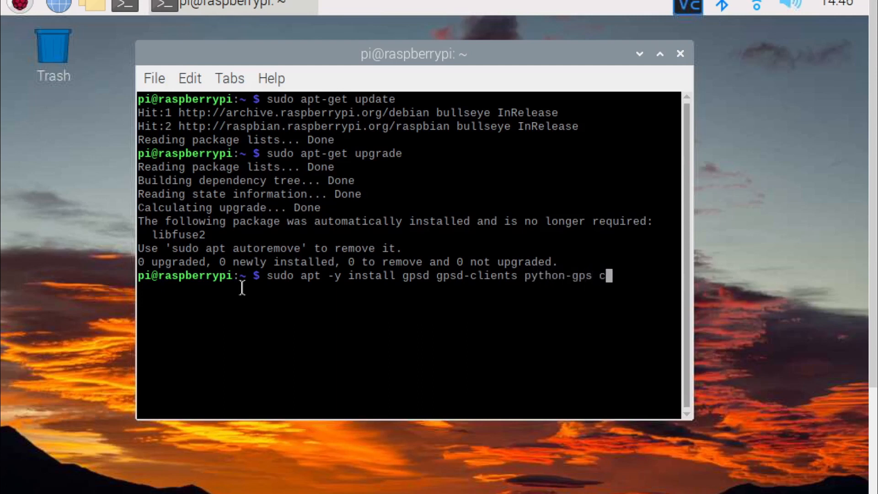
text(hrony python-gi-cairo)
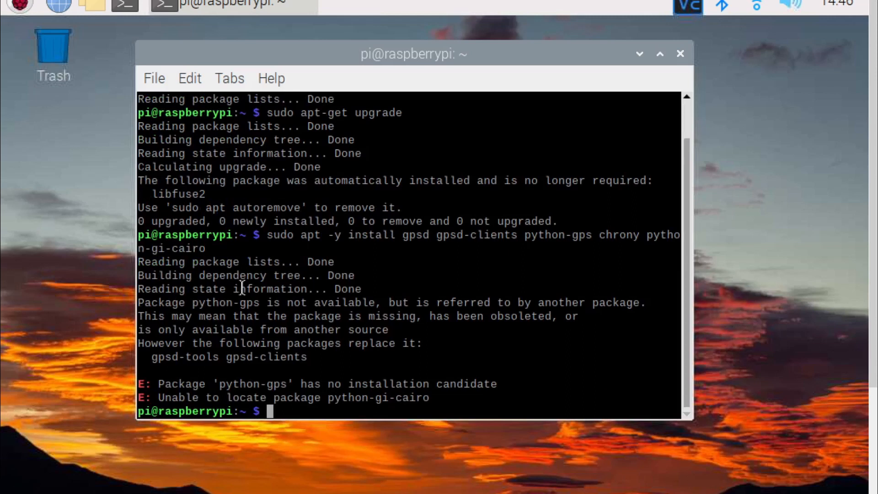
Step: Retry with sudo apt -y install gpsd-tools gpsd-clients
text(sudo)
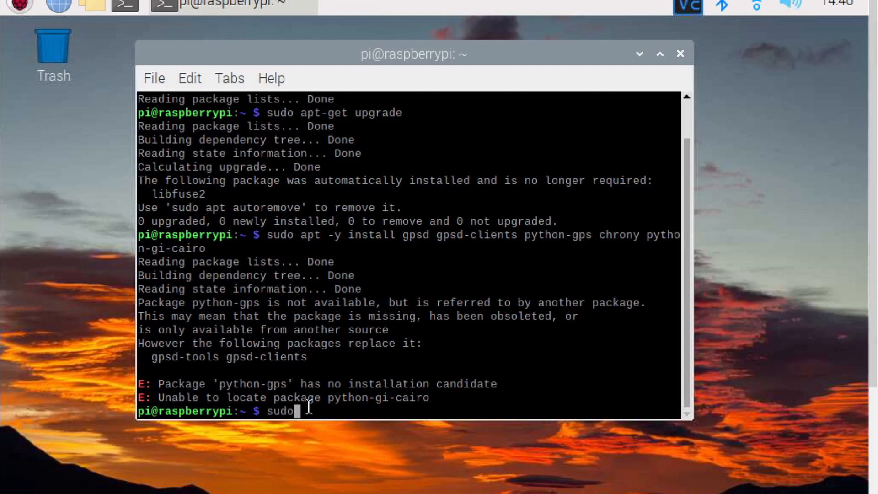
text(apt -)
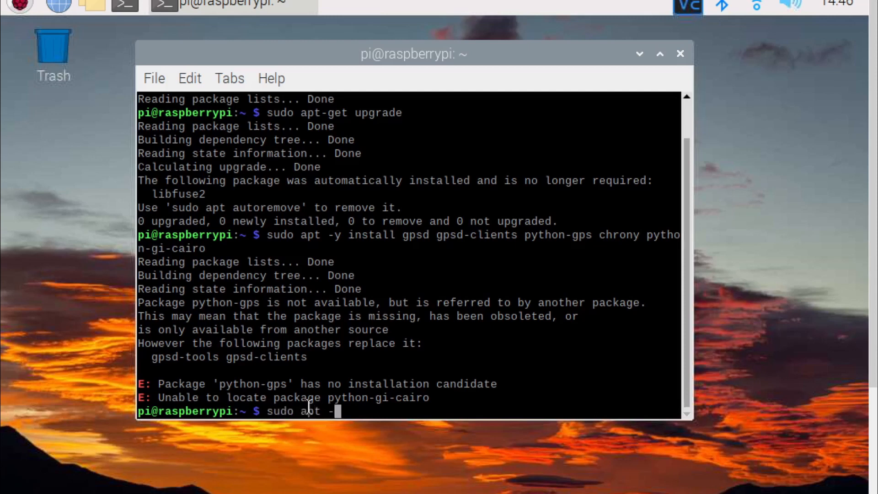
text(y install)
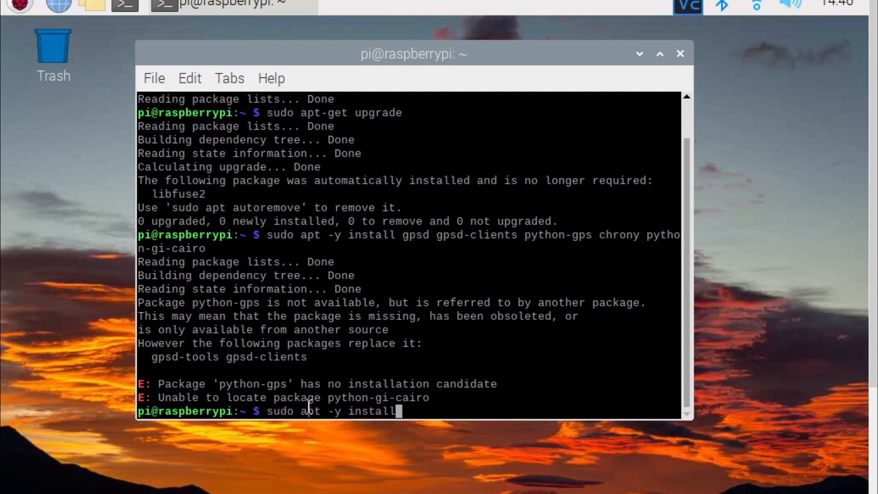
text(gpsd-)
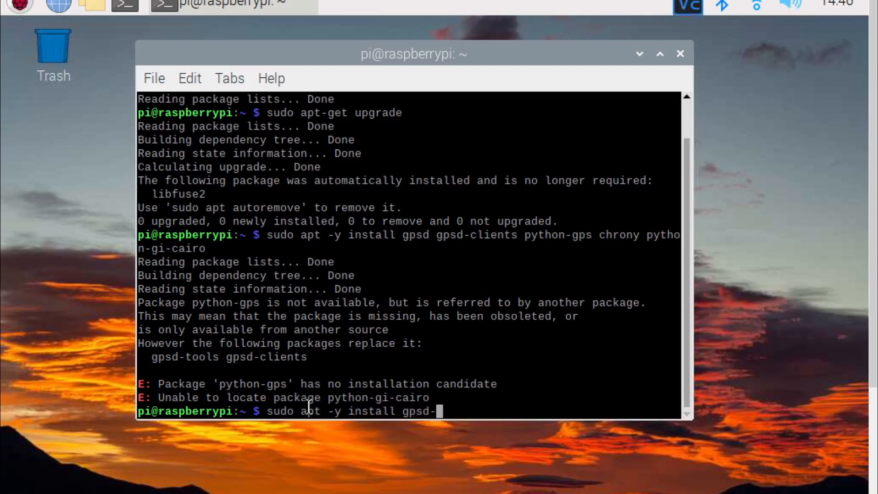
text(tools gp)
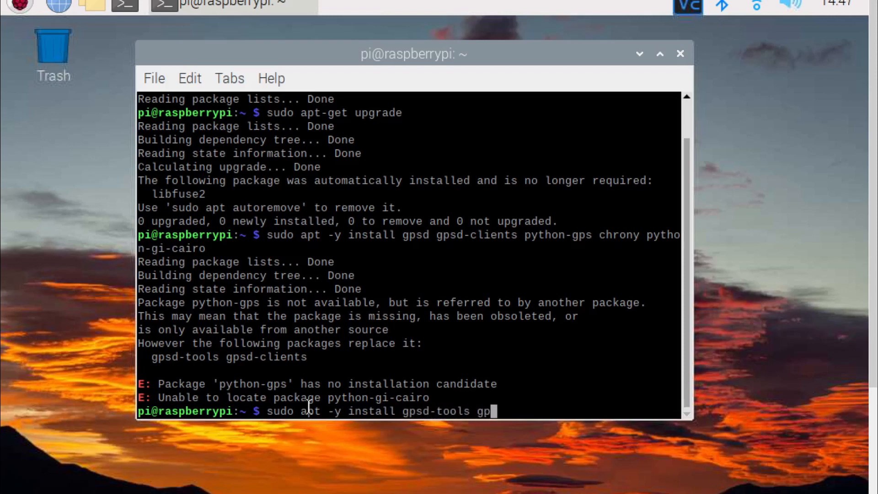
text(sd-clients)
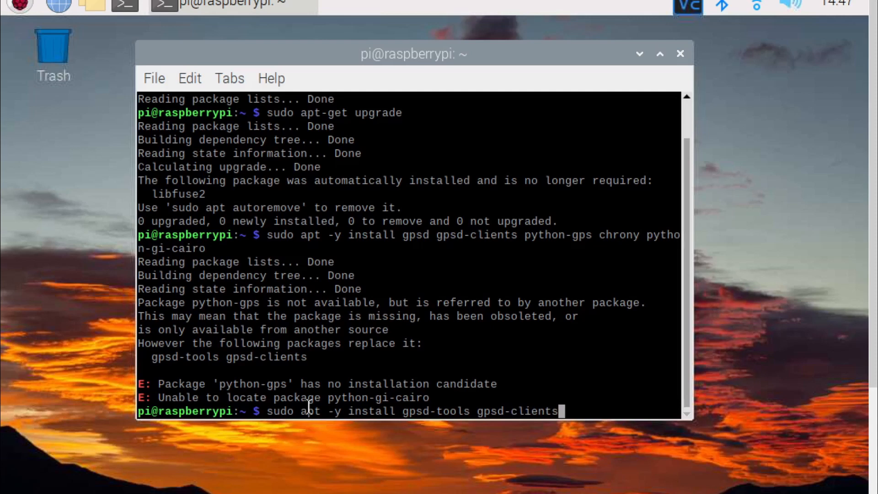
key(Return)
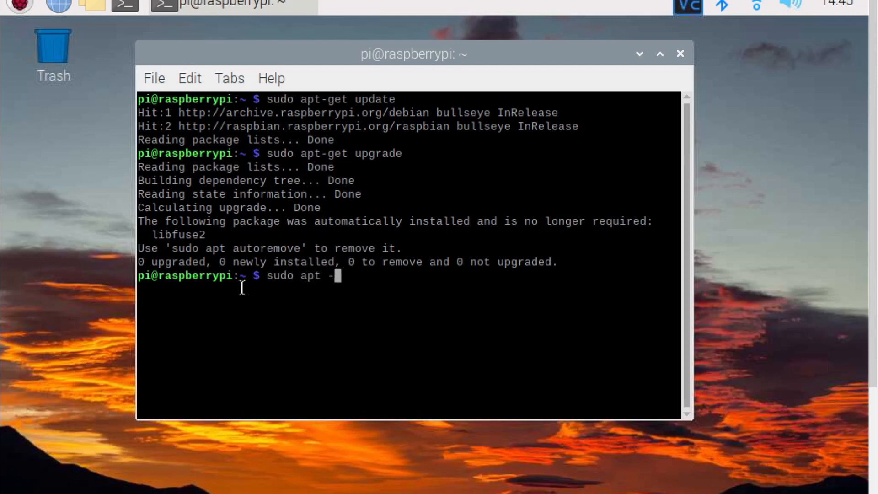
Step: Install gpsd and gpsd-clients with apt, with chrony set up alongside
text(y install)
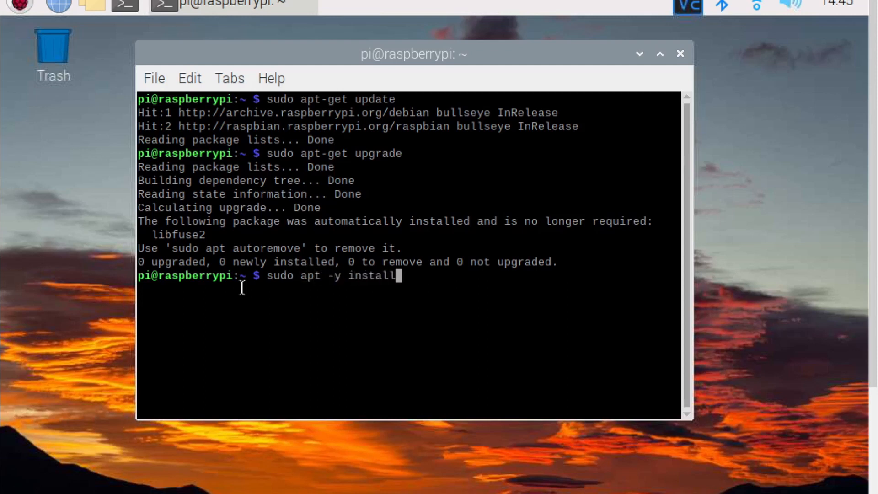
text(gps)
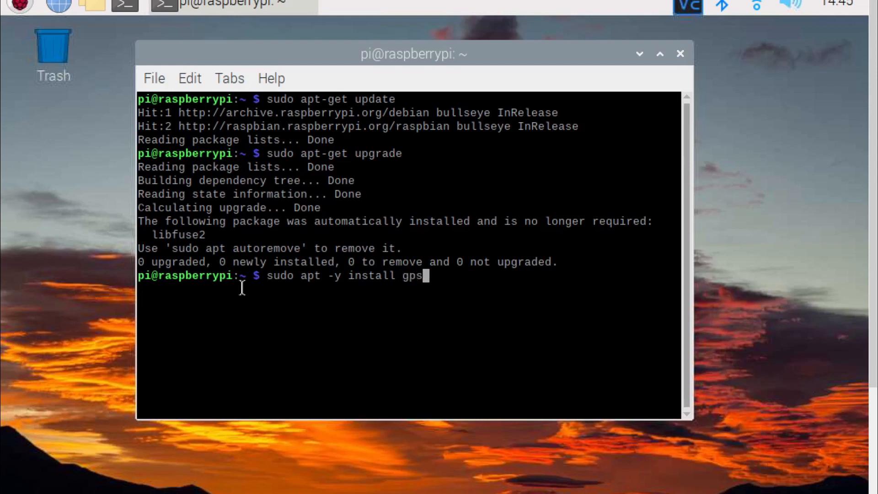
text(d gpsd)
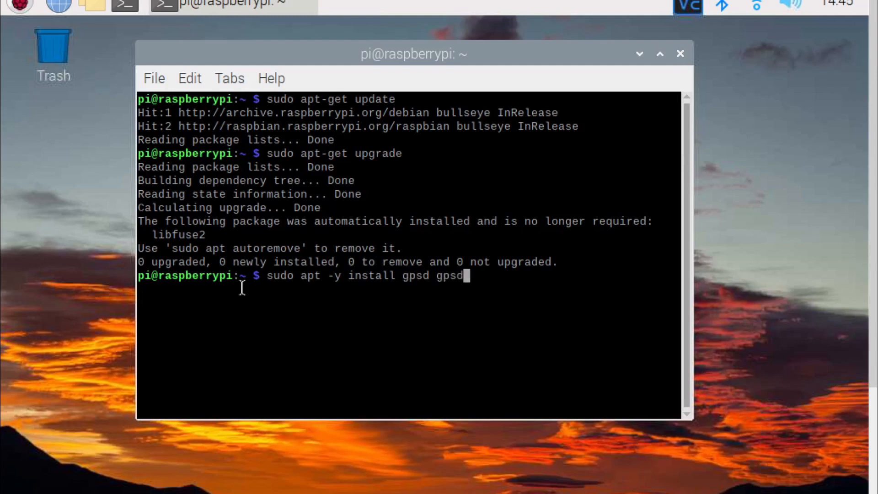
text(-clients)
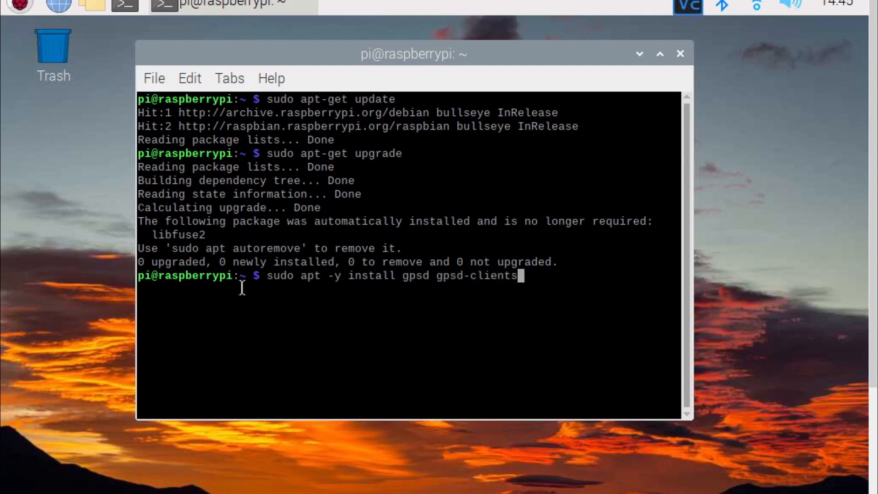
key(Return)
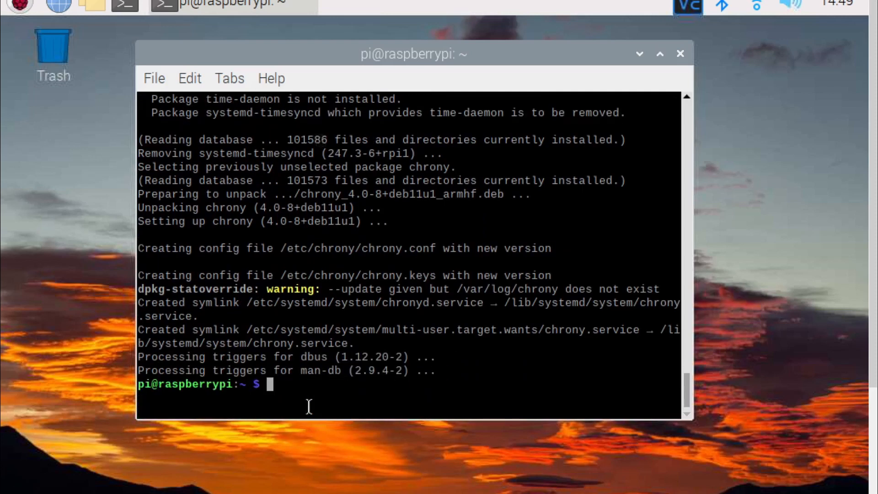
Step: Open /etc/default/gpsd in nano as root
text(sudo nano)
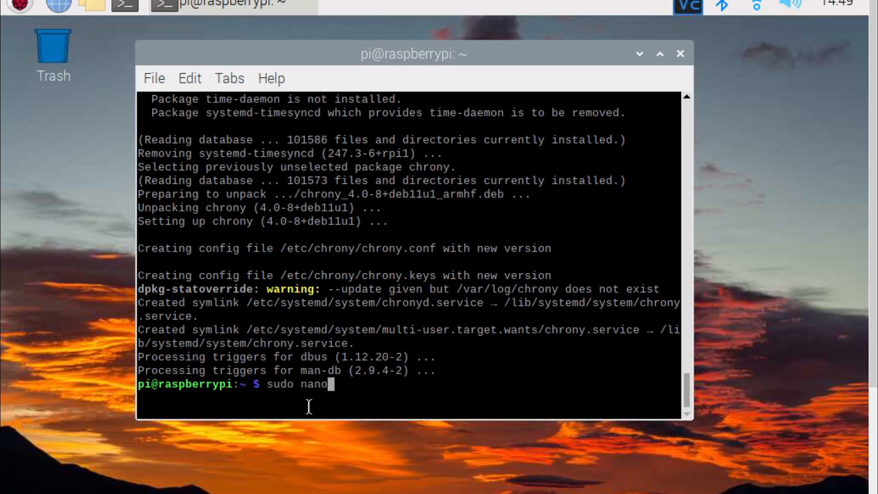
text(/etc/)
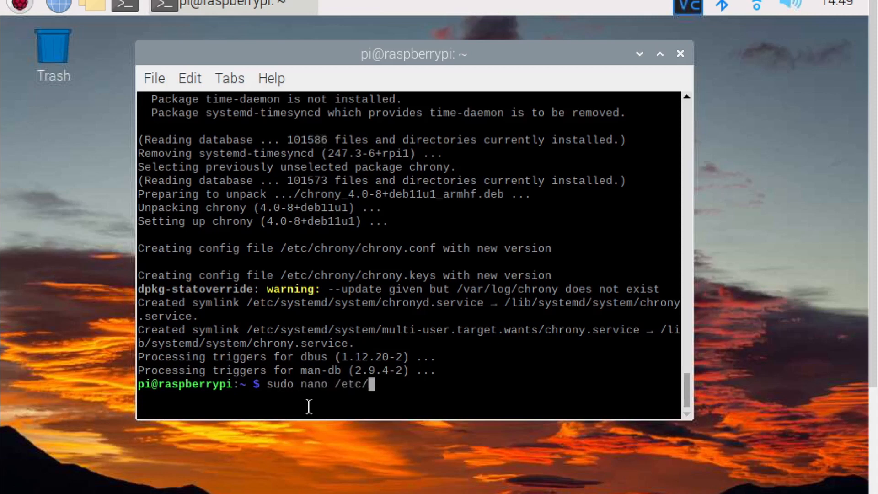
text(default)
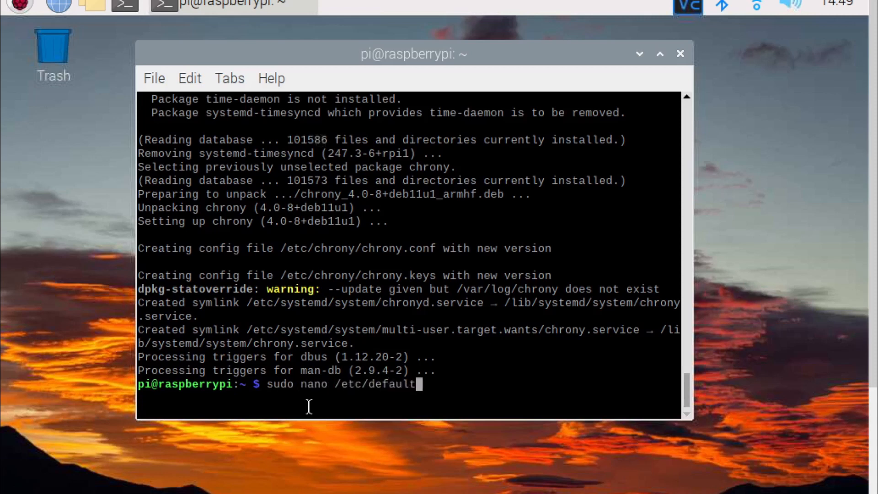
text(/gpsd)
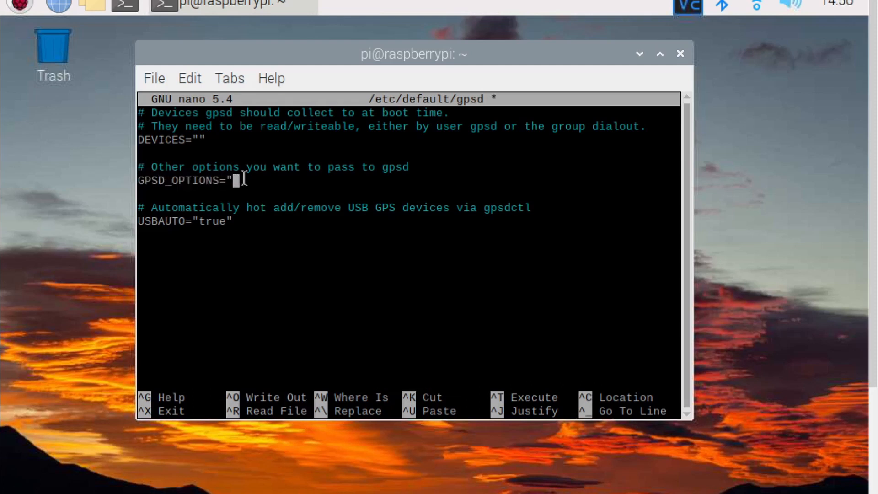
Step: Set GPSD_OPTIONS="-n" and DEVICES="/dev/ttyACM0", then save the file
text(-n)
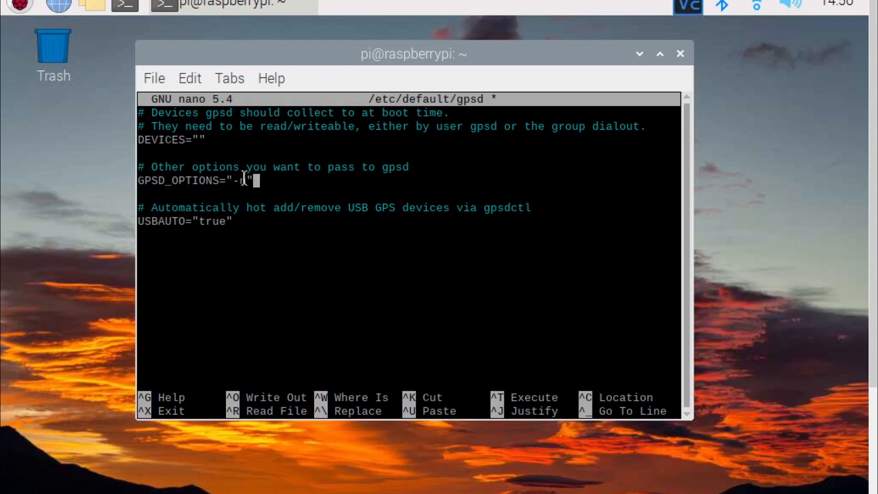
text(n)
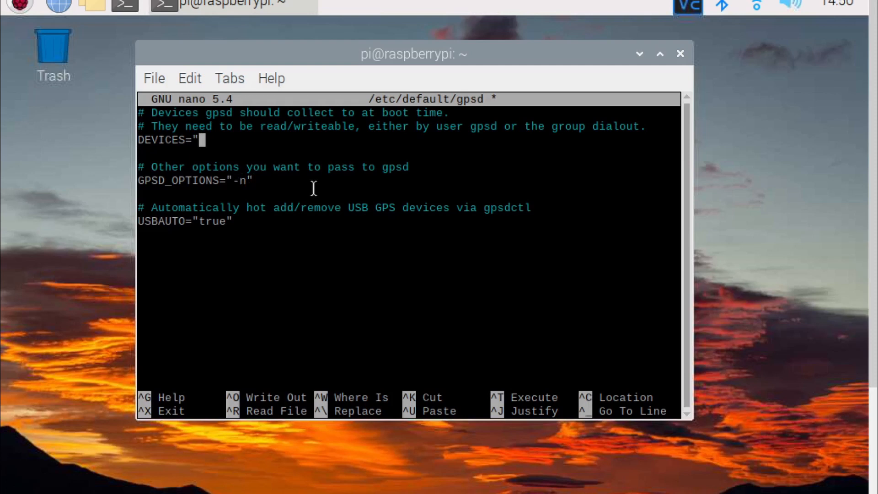
text(/dev)
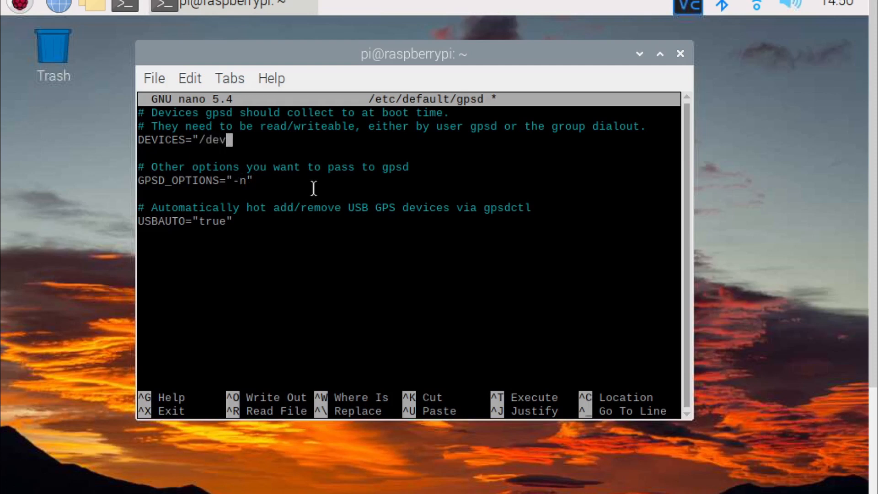
text(tty)
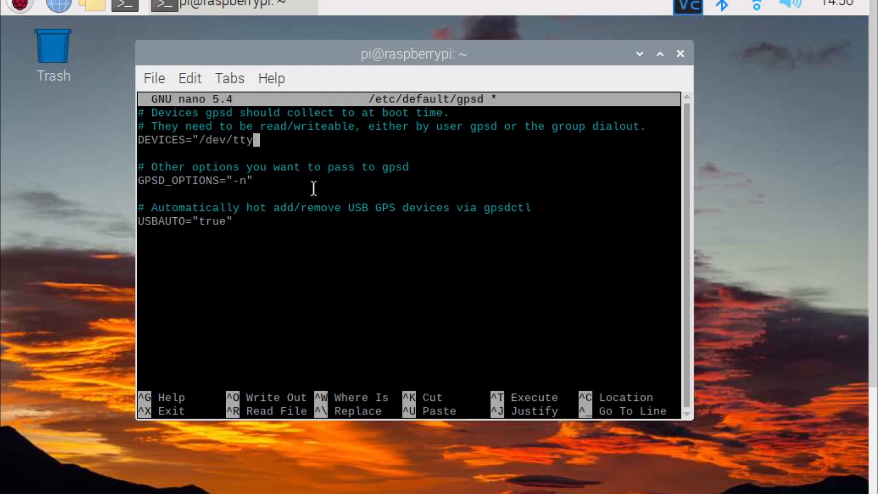
text(A)
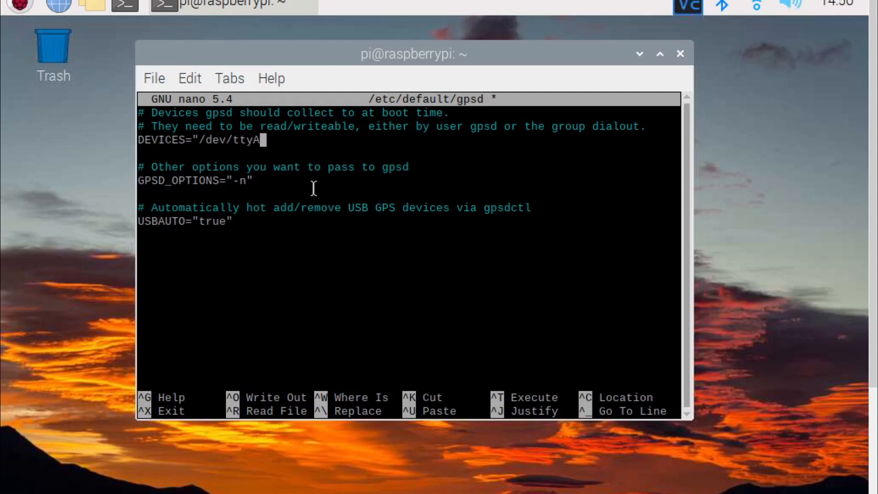
text(CM)
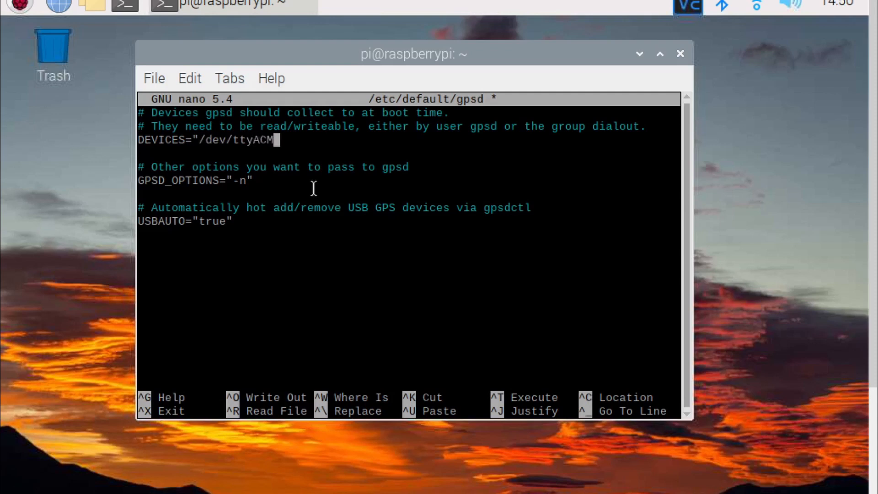
text(0")
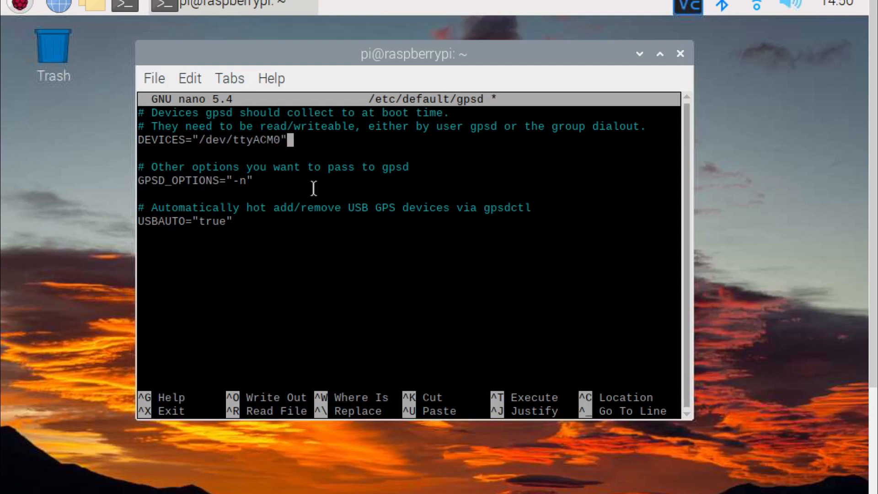
key(ctrl+o)
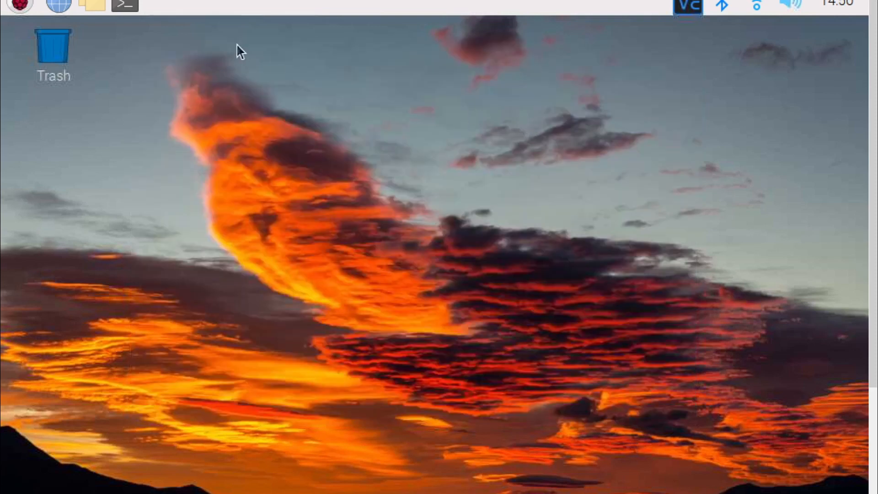
Step: Reboot the Pi from a terminal and reopen a terminal afterwards
click(125, 6)
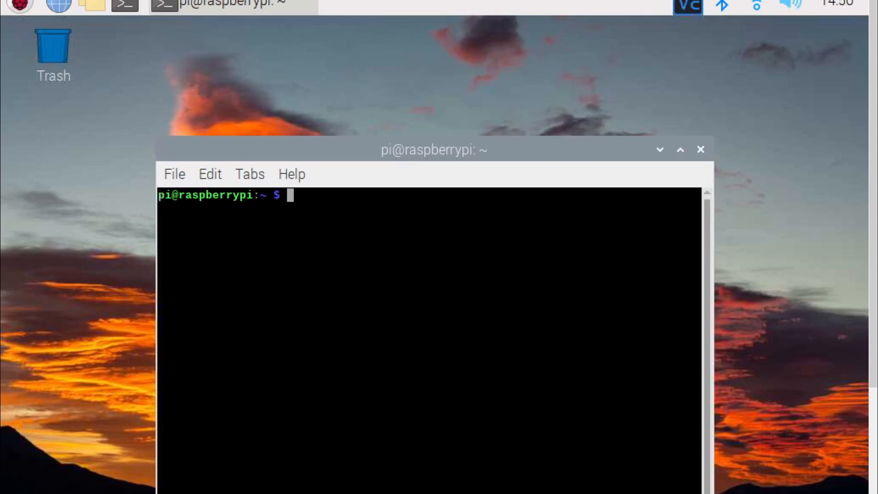
text(reboo)
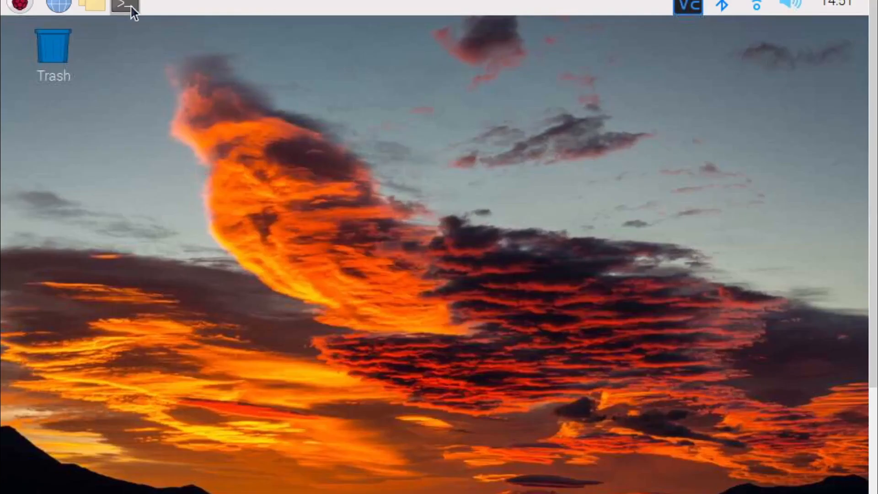
click(125, 6)
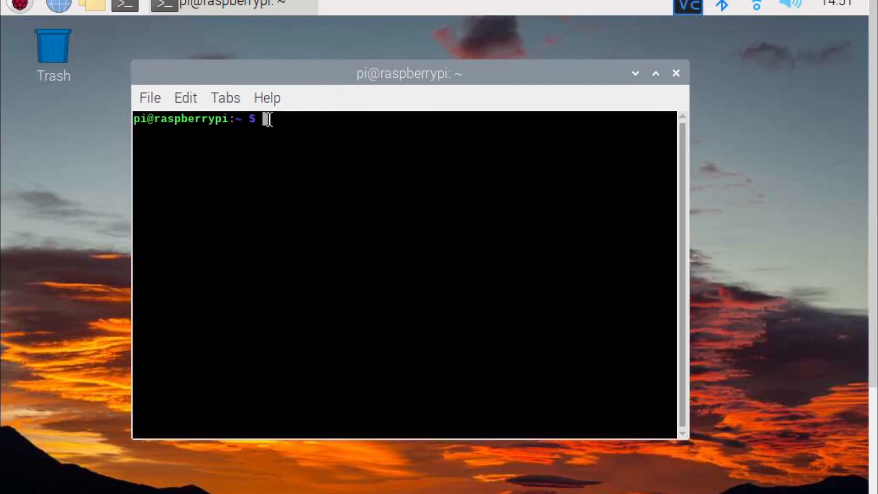
Step: Confirm gpsd and chronyd are active with systemctl is-active
text(systemctl)
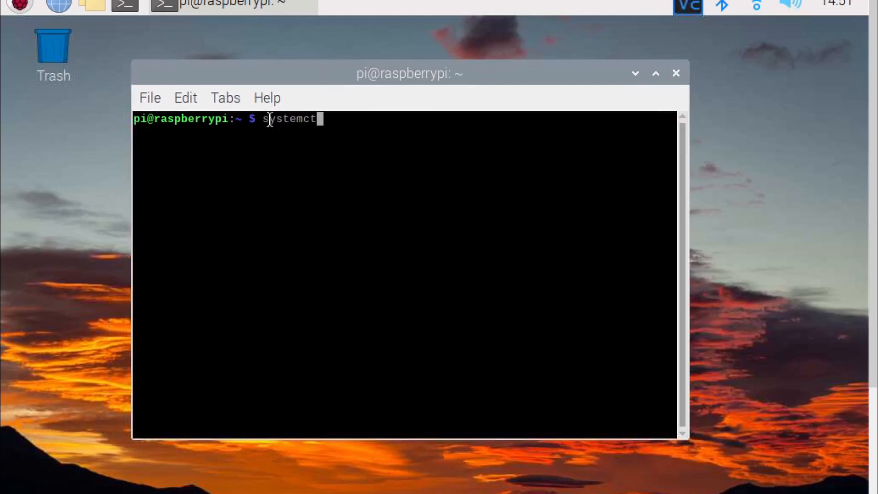
text(is-active gpsd)
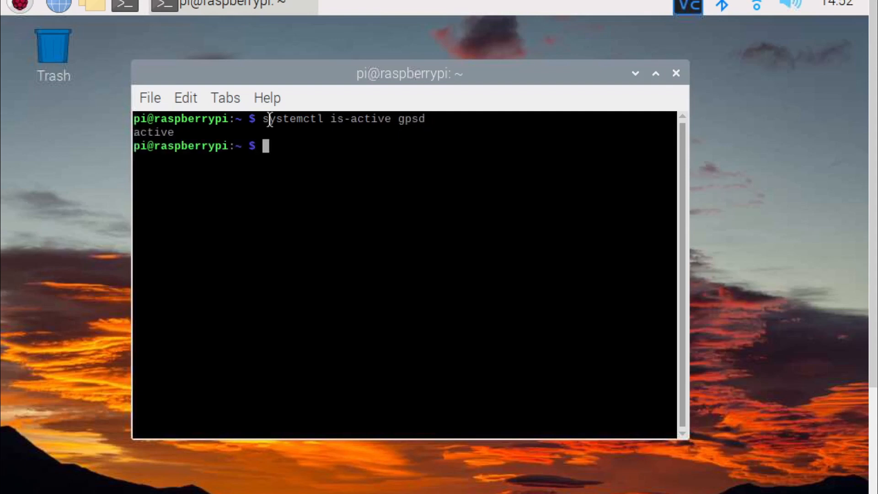
text(systemctl)
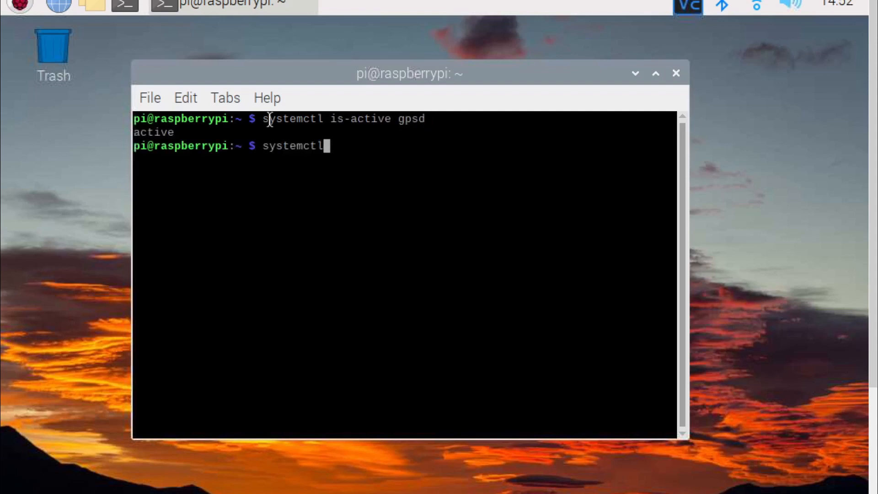
text(is-active)
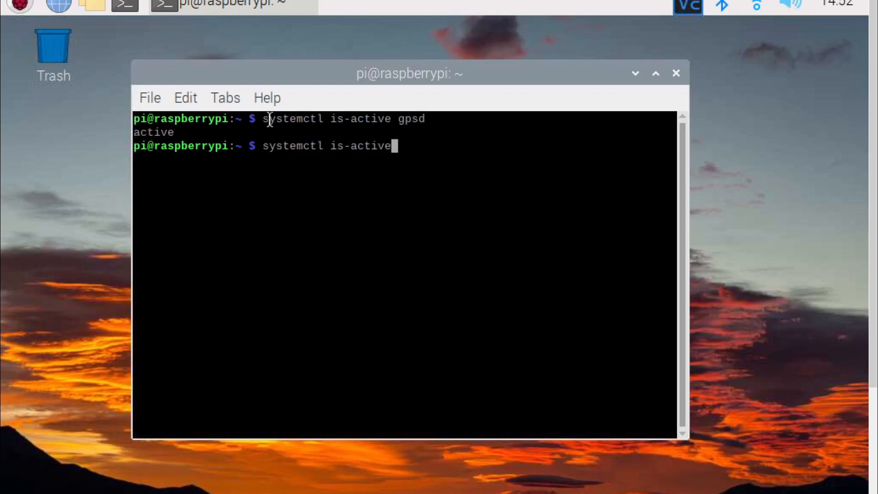
text(chronyd)
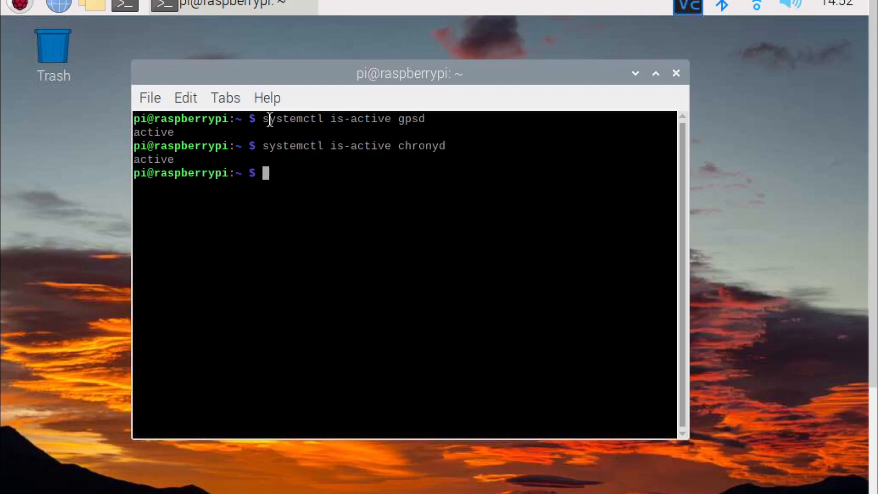
text(x)
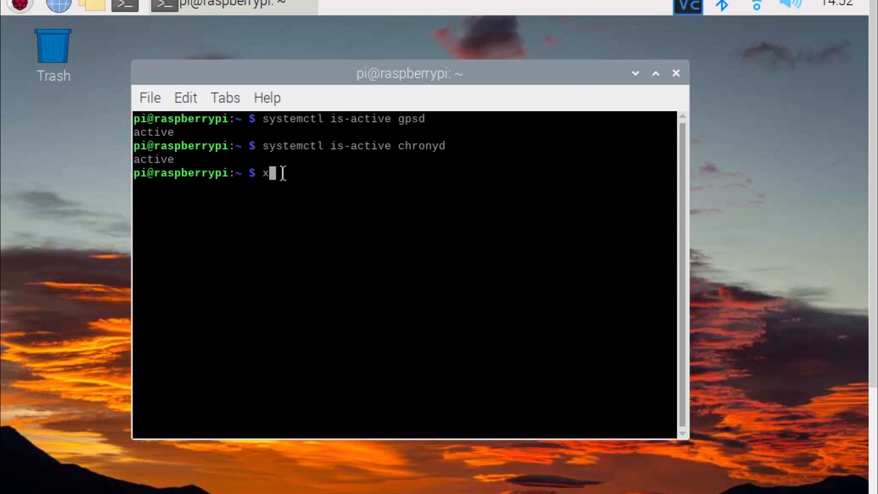
Step: Launch the xgps graphical GPS status viewer
text(gps)
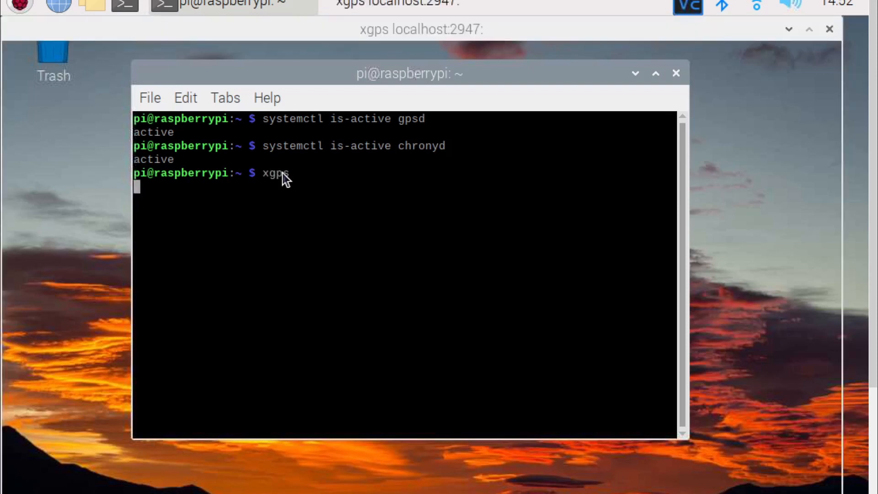
key(Return)
text(sudo nano /)
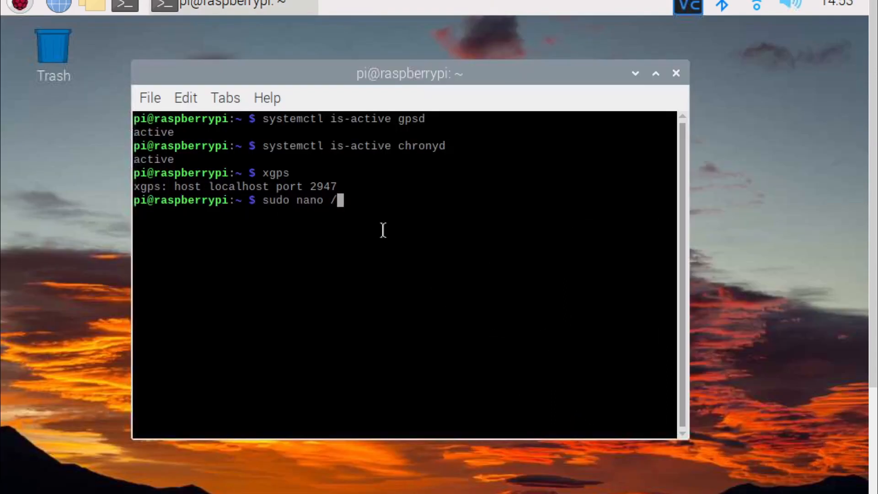
Step: Open /etc/chrony/chrony.conf in nano and move to the end of the file
text(etc/)
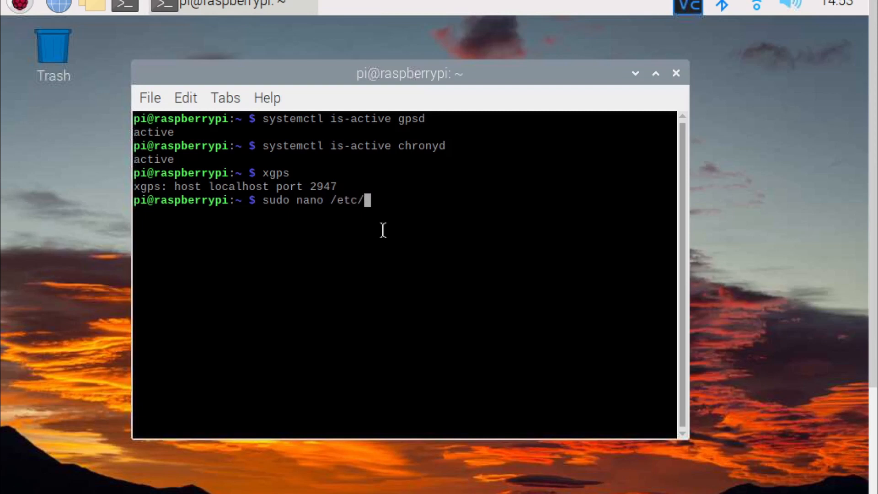
text(chrony)
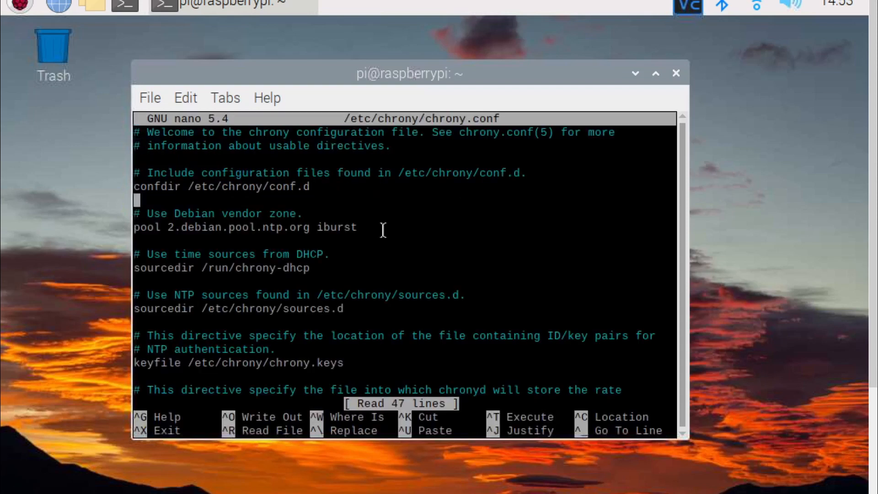
scroll(down, 3)
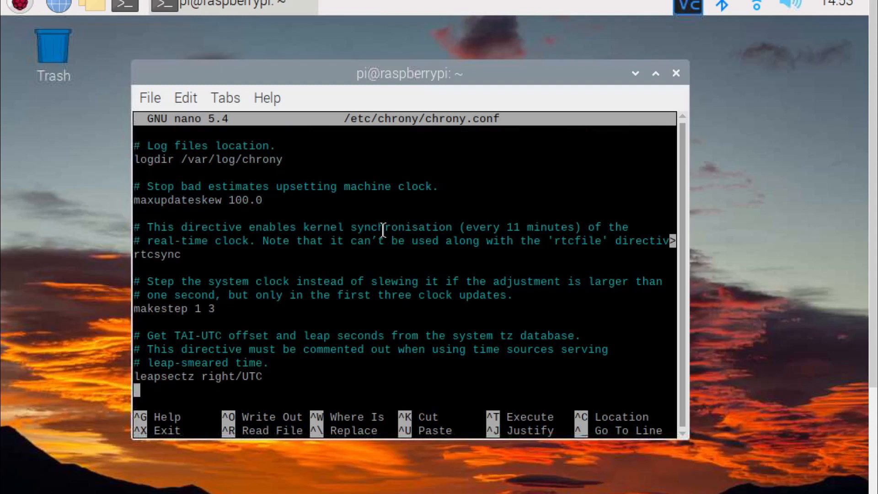
Step: Add 'refclock SHM 0 offset 0.5 delay 0.2 refid NMEA' and save the file
text(re)
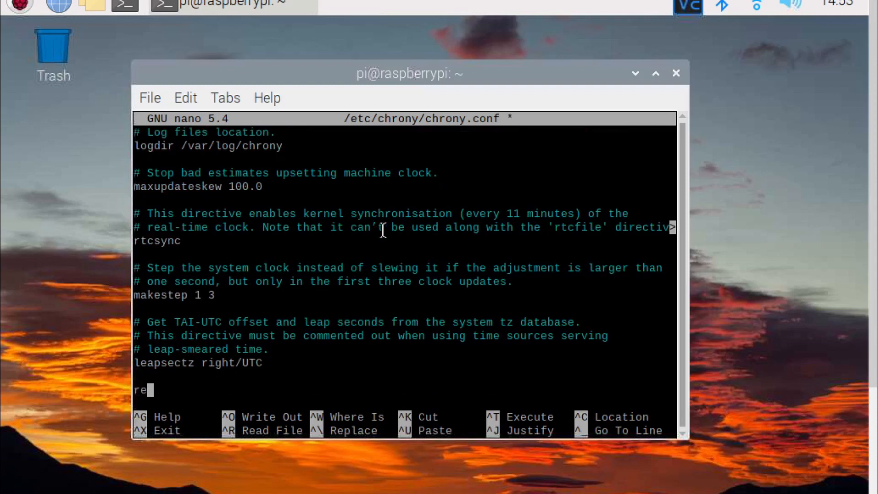
text(fclock)
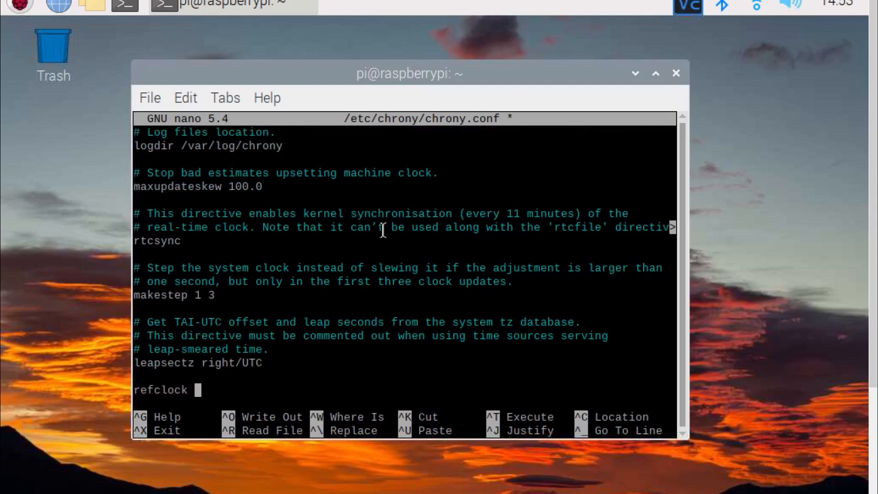
text(SHM)
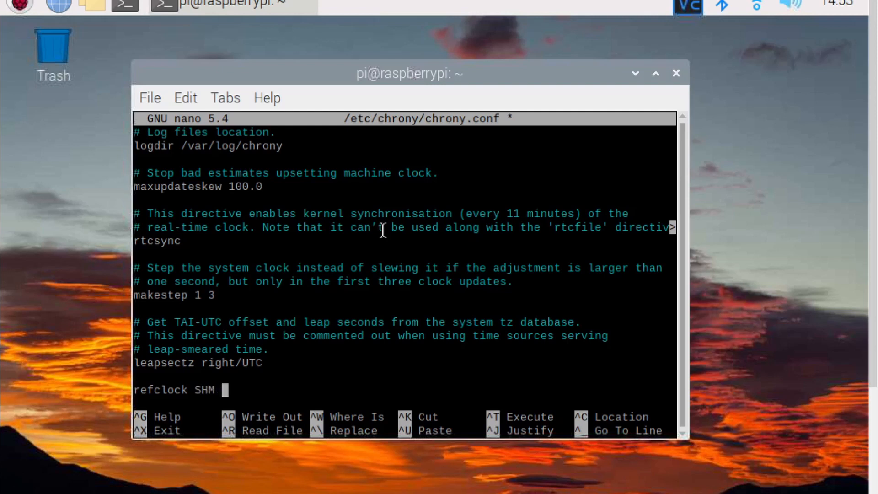
text(0 offset)
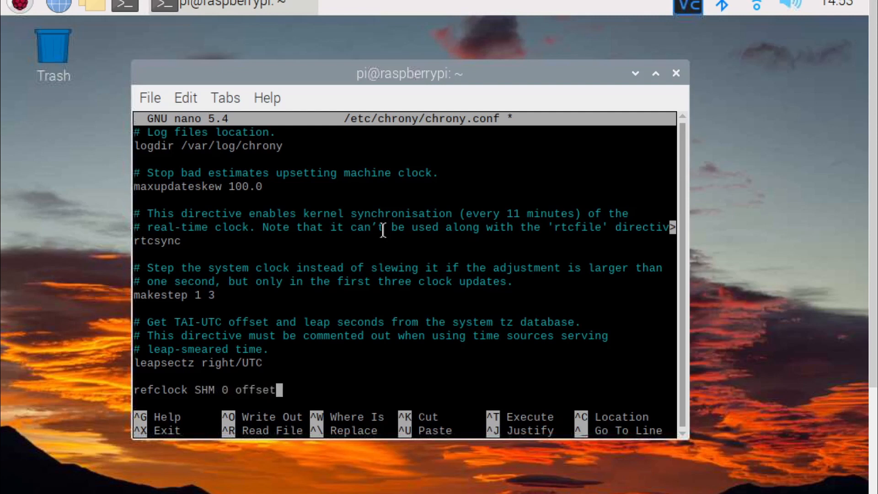
text(0.5)
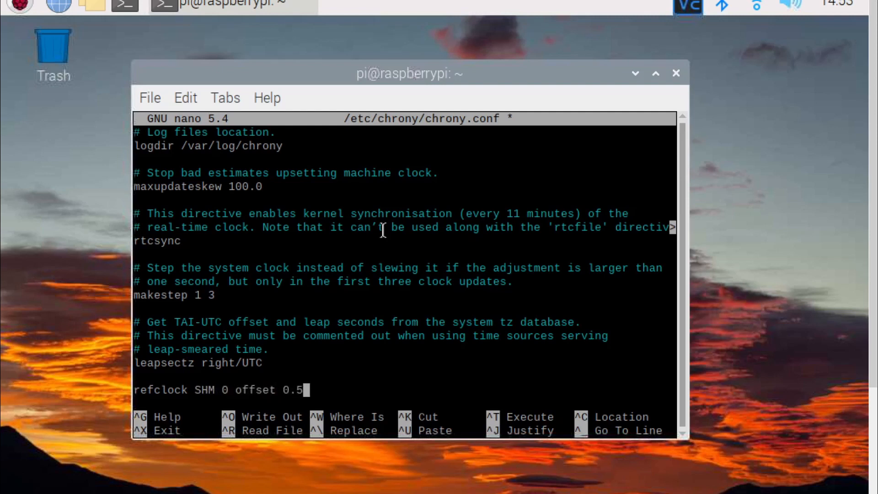
text(delay)
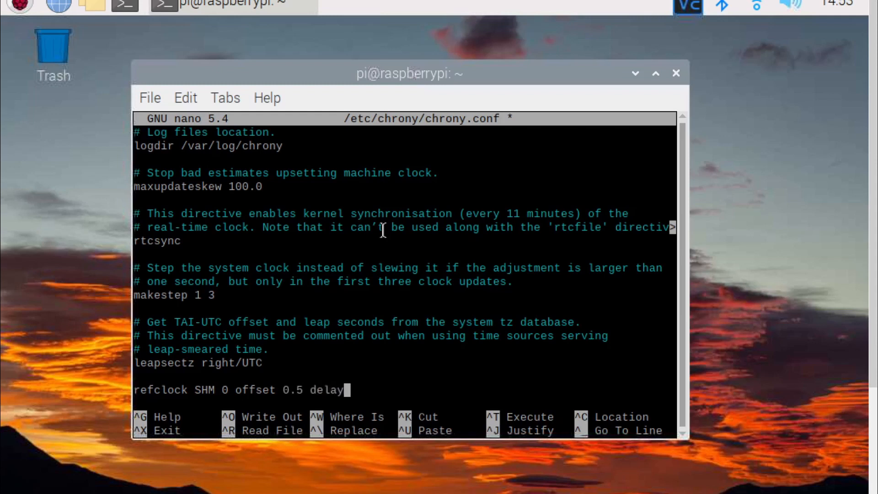
text(0.2)
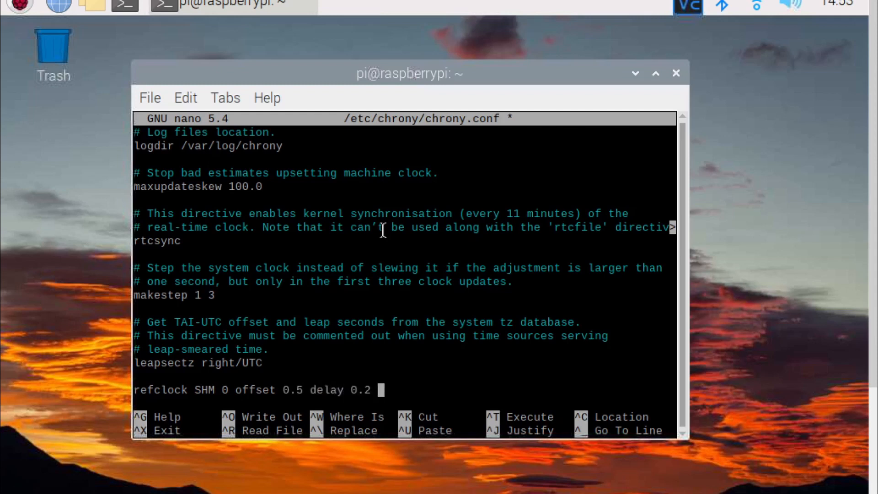
text(refid)
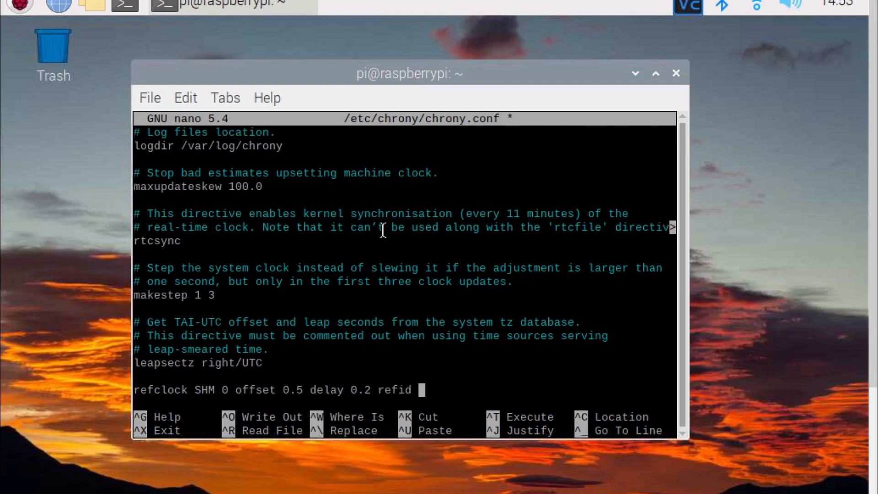
text(NMEA)
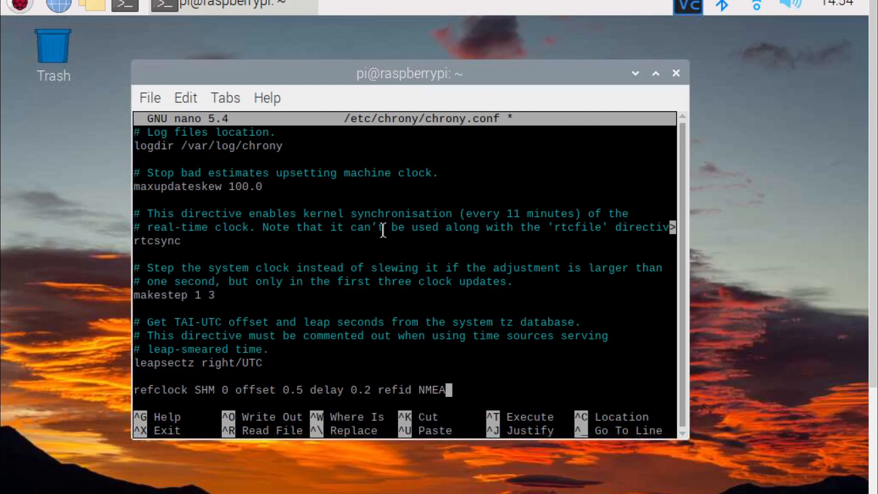
key(ctrl+o)
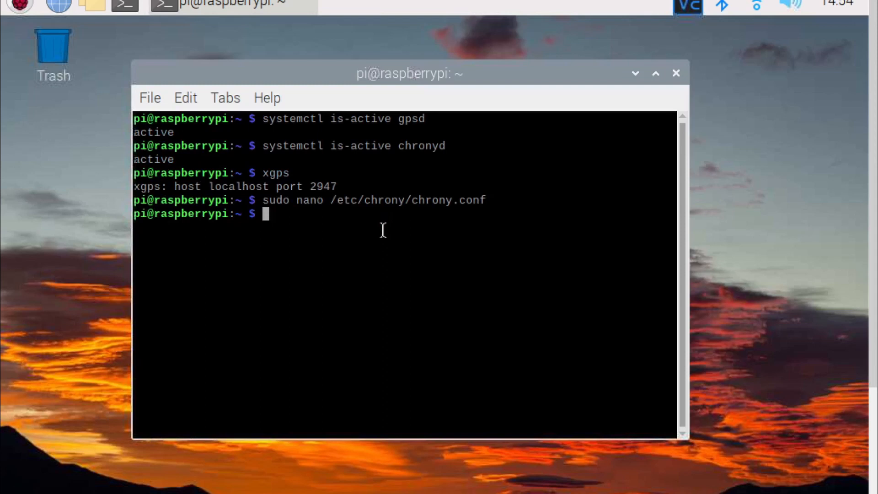
Step: Check chronyc sources -v, which lists four network servers, then reboot the Pi
text(chronyc sou)
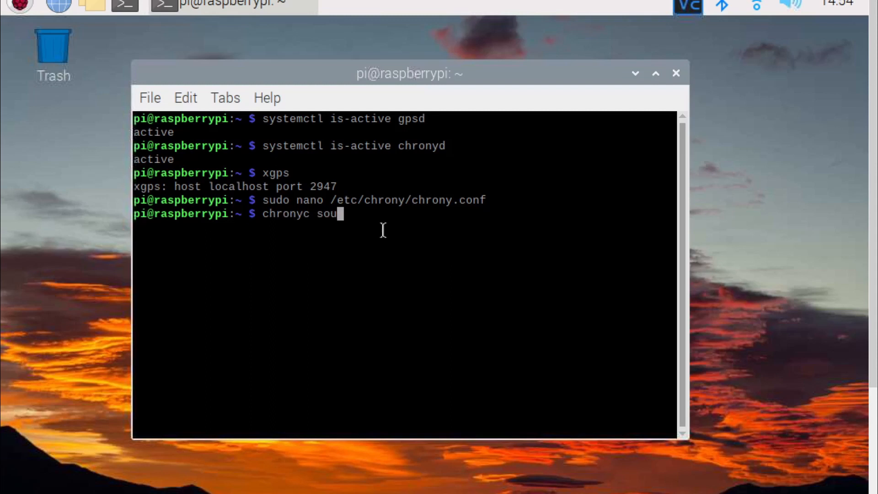
text(rces -v)
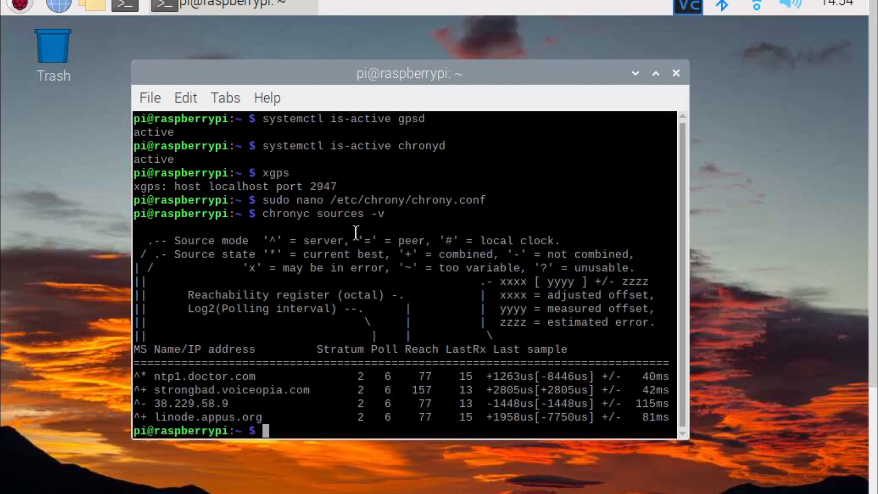
mouse_move(305, 380)
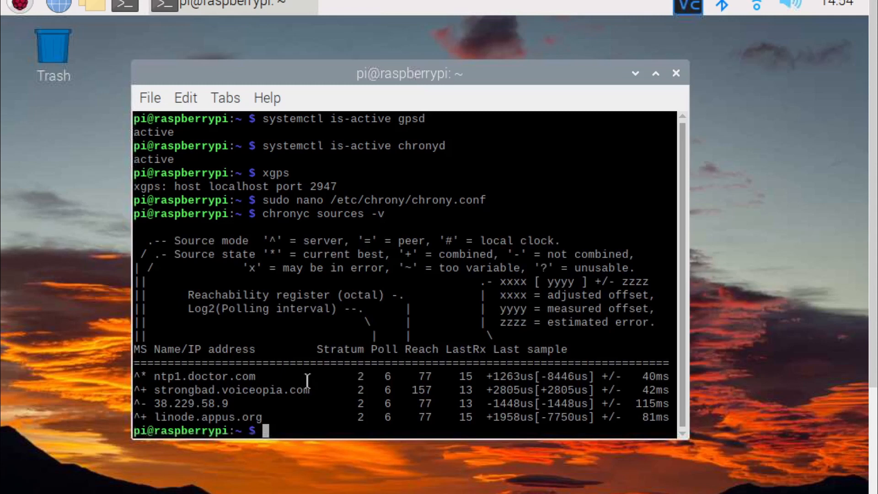
text(reboot)
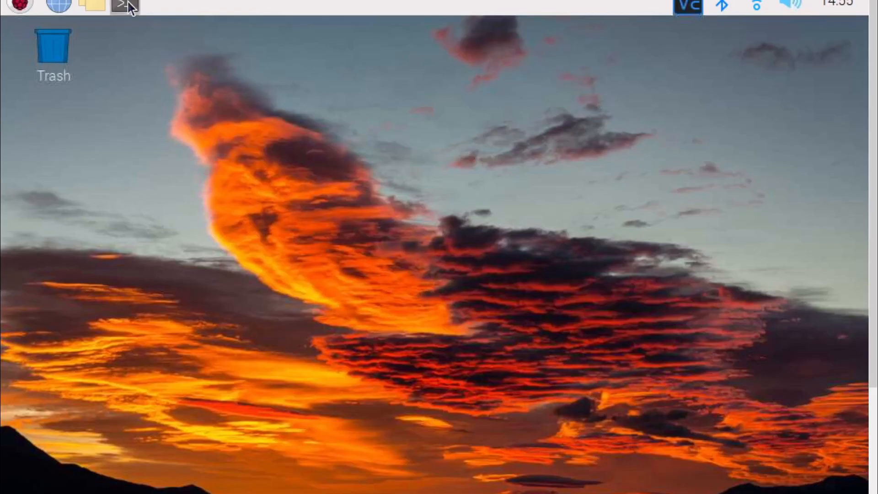
Step: Run 'chronyc sources -v' in a new terminal and highlight the NMEA reference clock entry
click(126, 7)
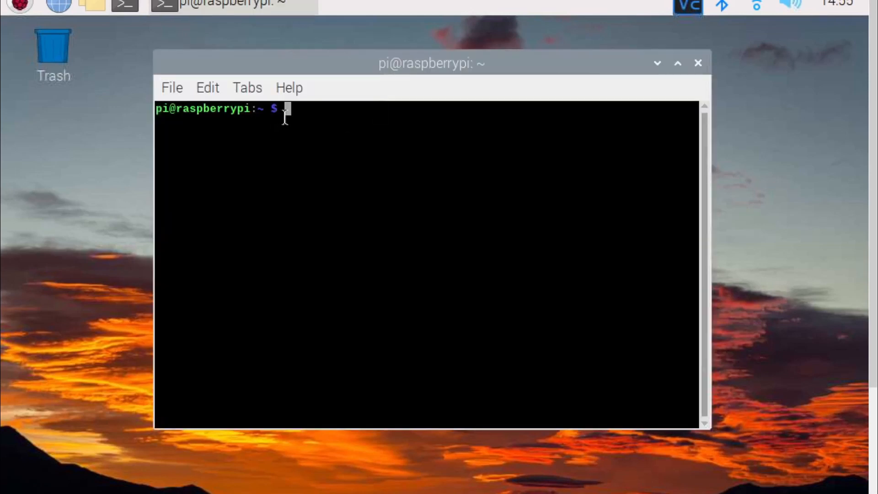
mouse_move(323, 146)
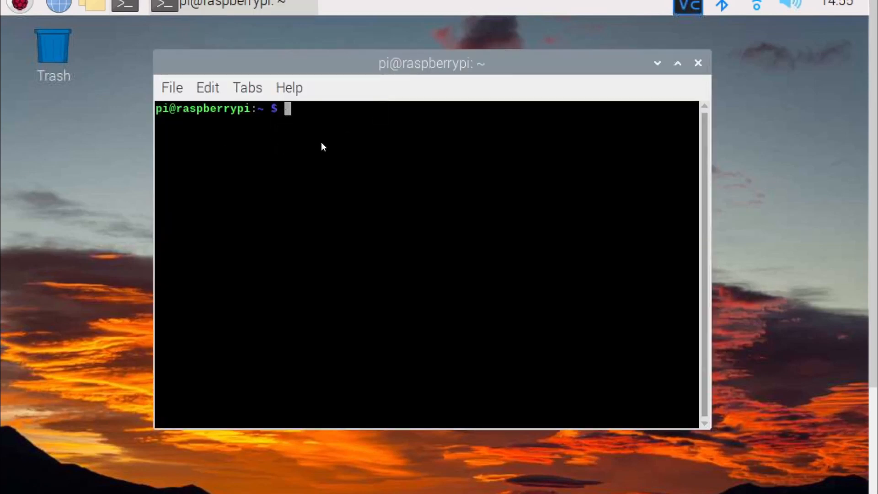
text(chronyc)
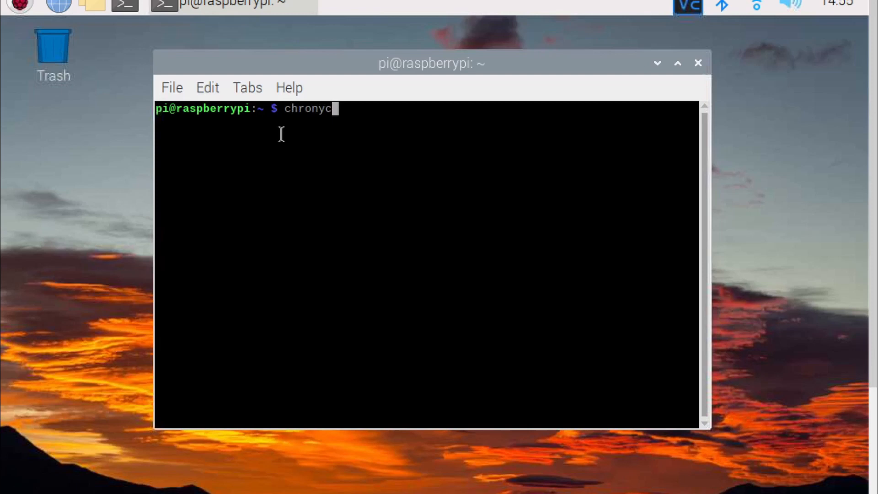
text(sources -v)
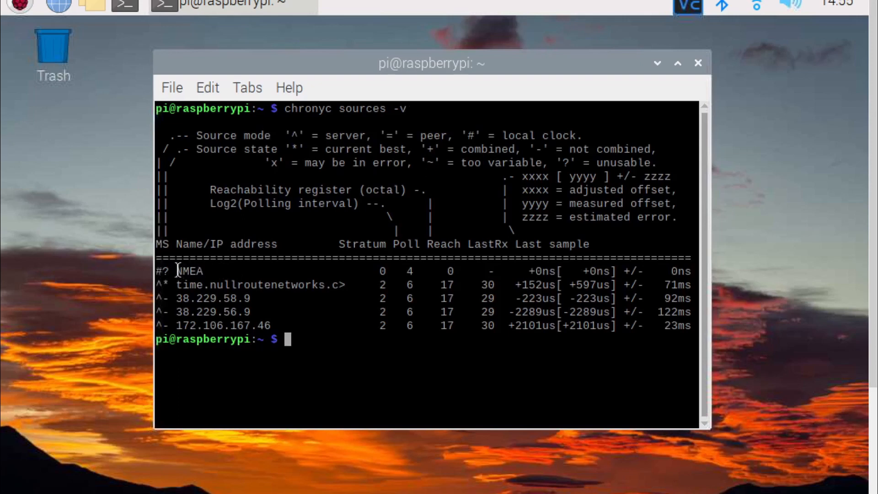
double_click(193, 270)
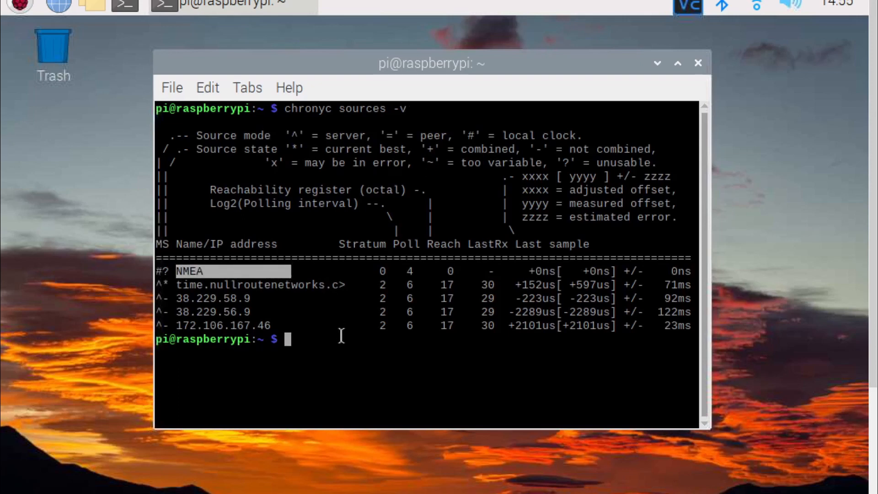